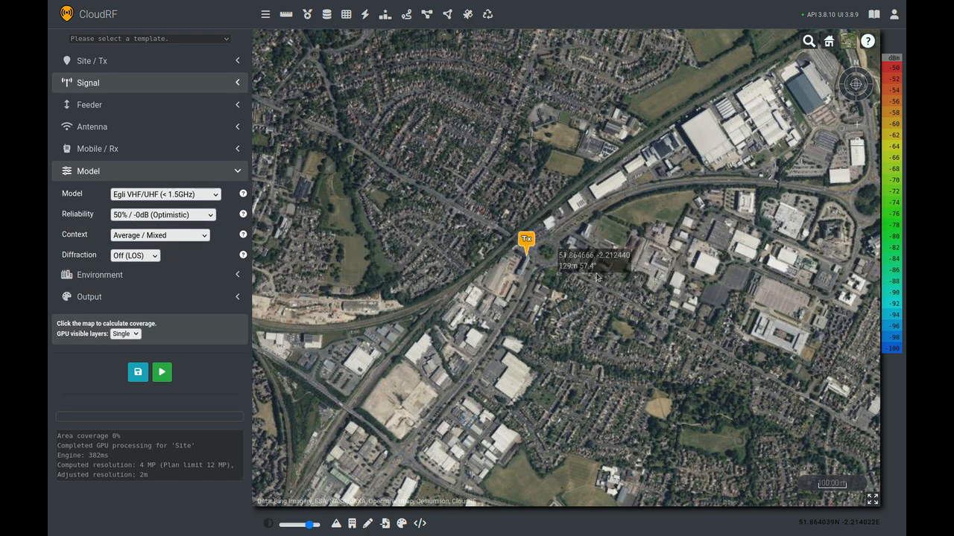
mouse_move(721, 187)
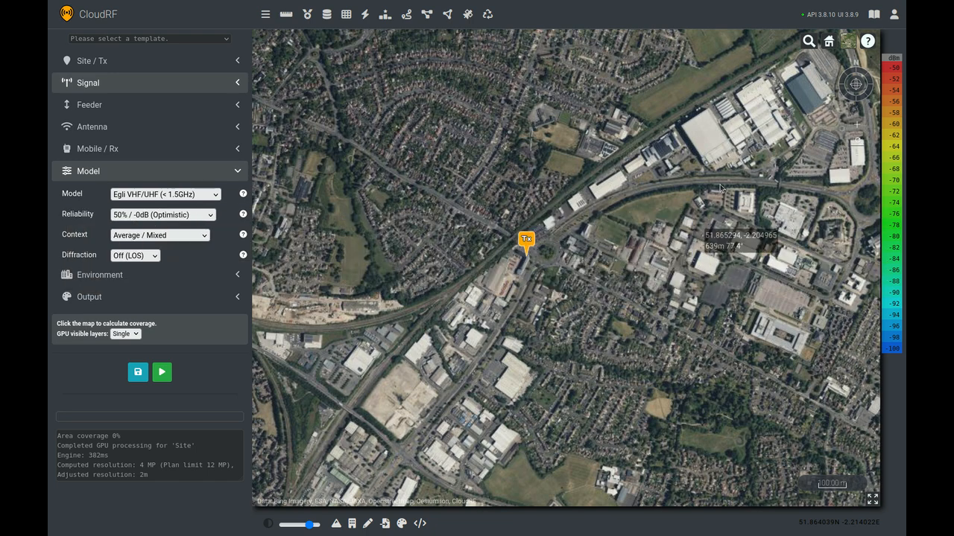
mouse_move(350, 259)
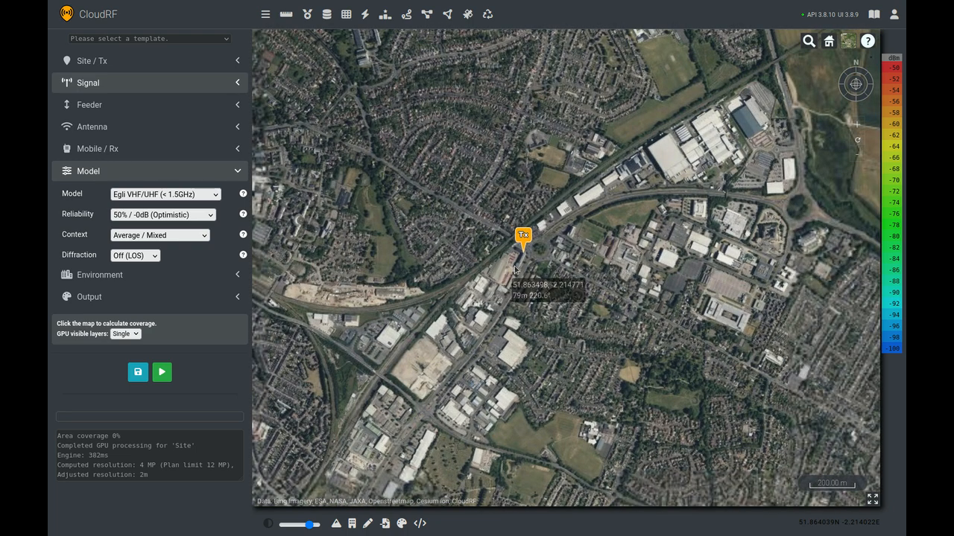
mouse_move(529, 262)
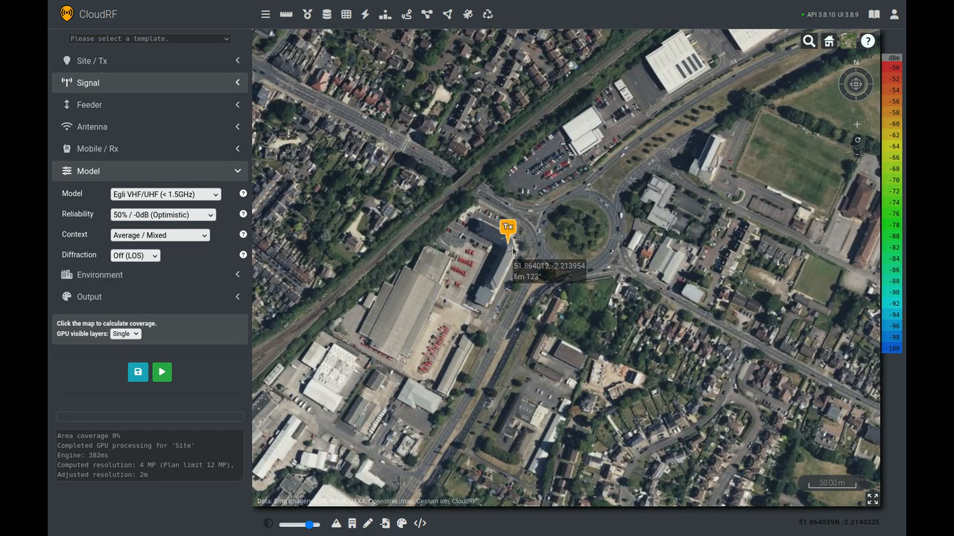
Run the coverage calculation with Diffraction set to Off (LOS)
scroll("down", 3)
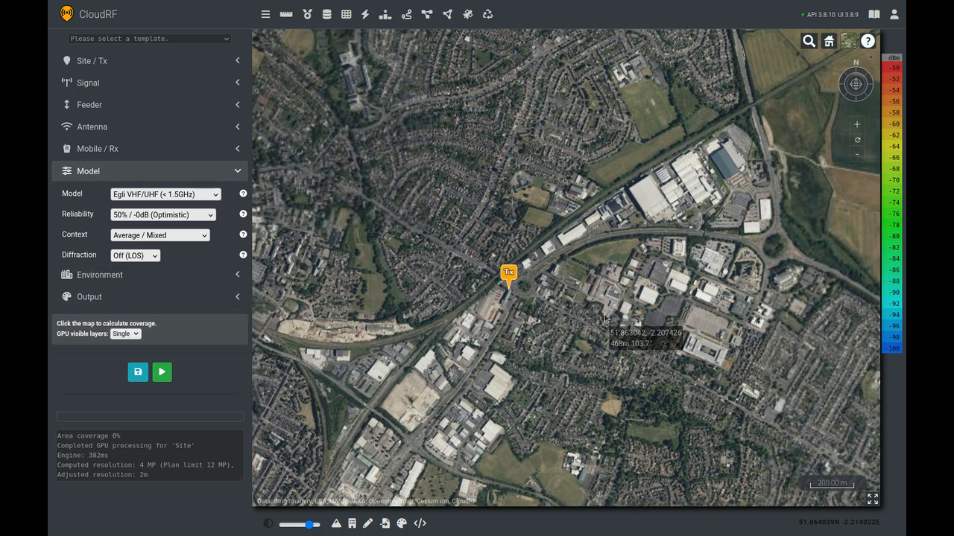
mouse_move(158, 337)
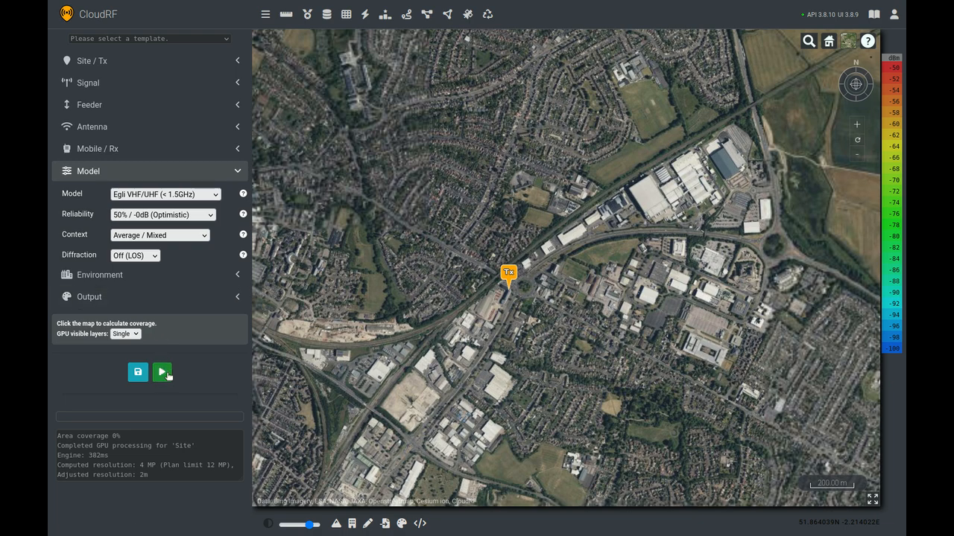
left_click(162, 371)
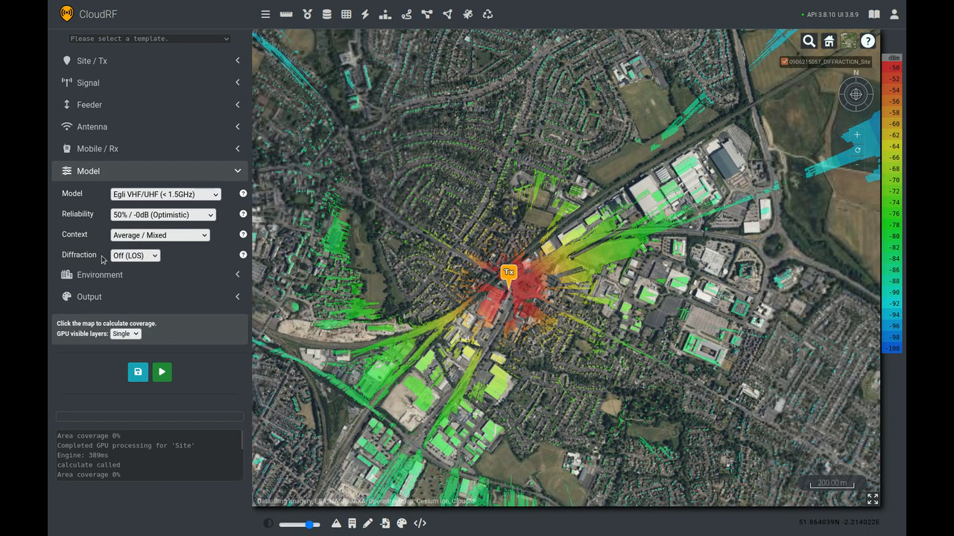
mouse_move(163, 262)
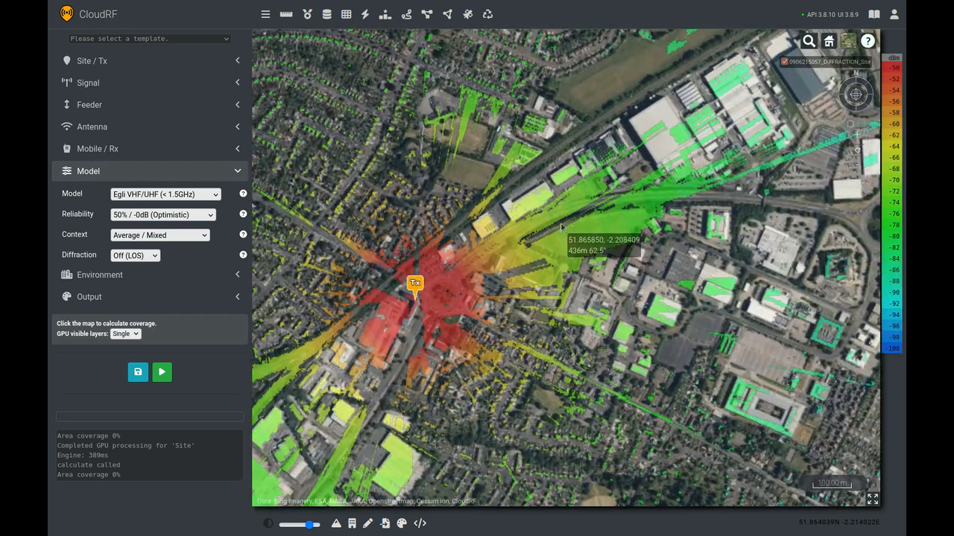
Change the Diffraction model option from LOS to Knife edge
left_click(134, 255)
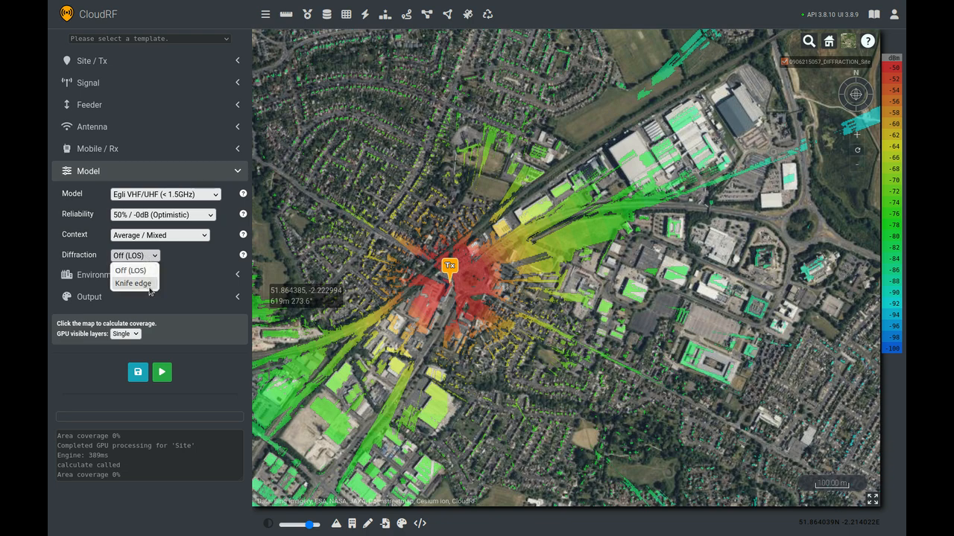
left_click(132, 283)
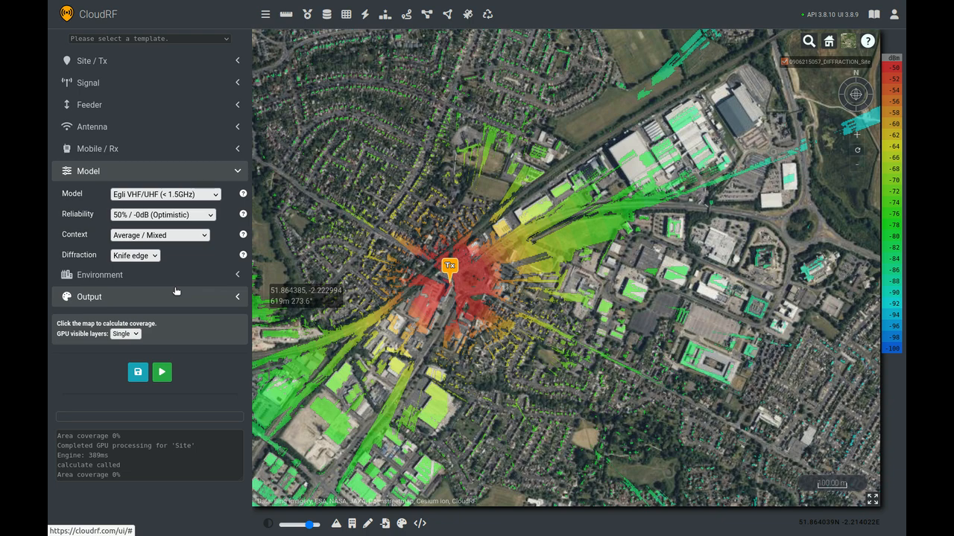
mouse_move(173, 295)
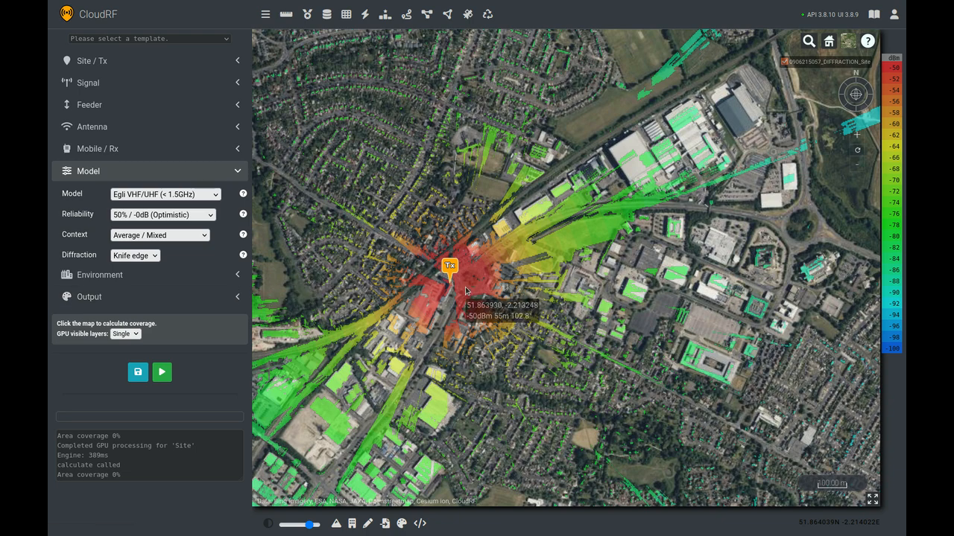
mouse_move(511, 289)
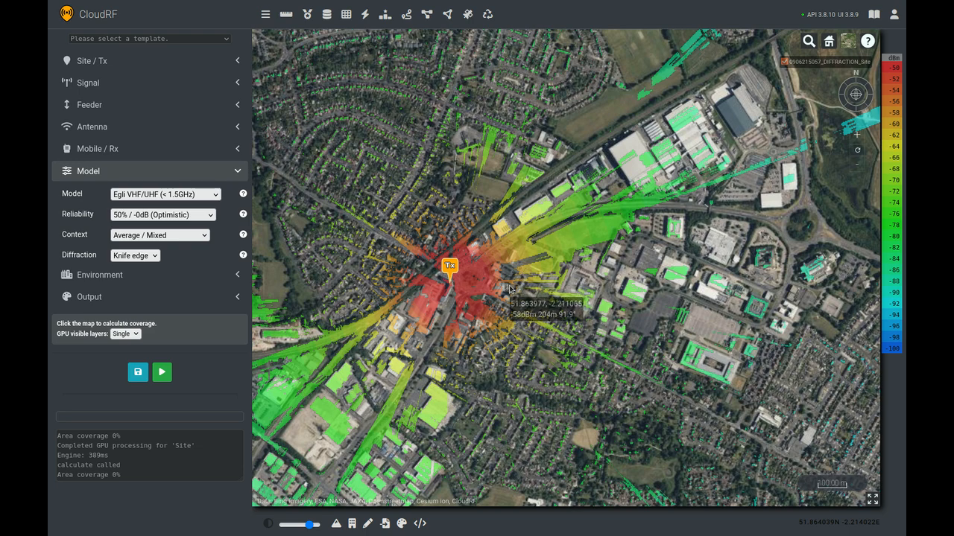
mouse_move(525, 261)
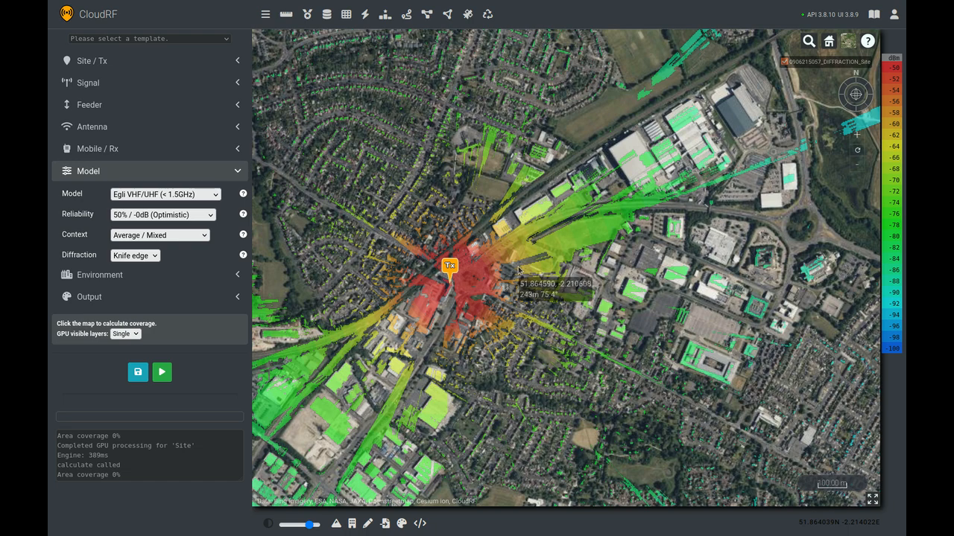
mouse_move(163, 372)
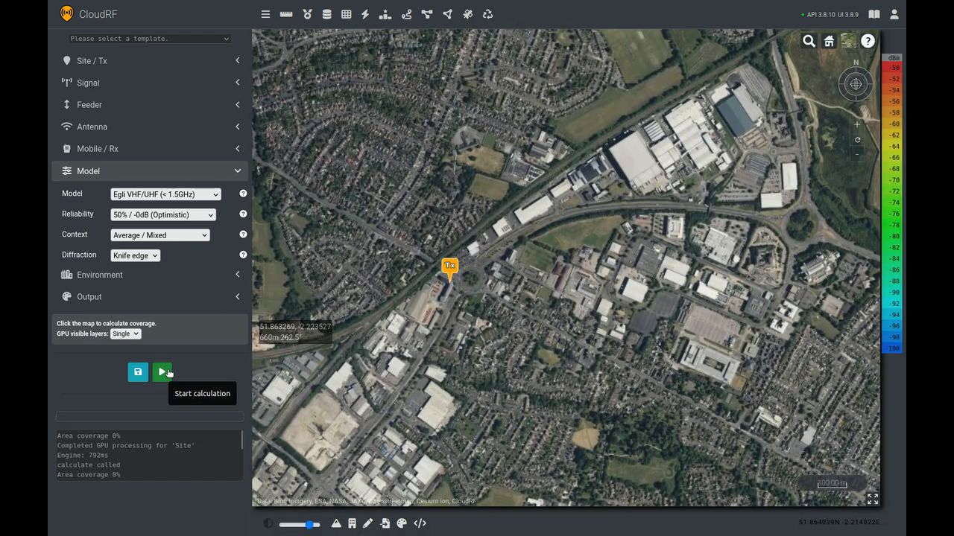
Rerun the coverage calculation with knife-edge diffraction enabled
left_click(163, 372)
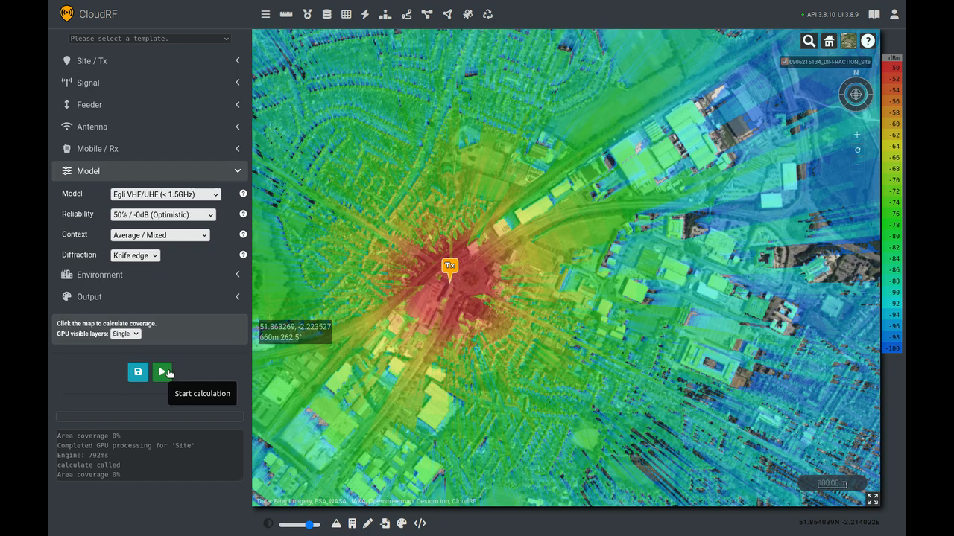
mouse_move(421, 336)
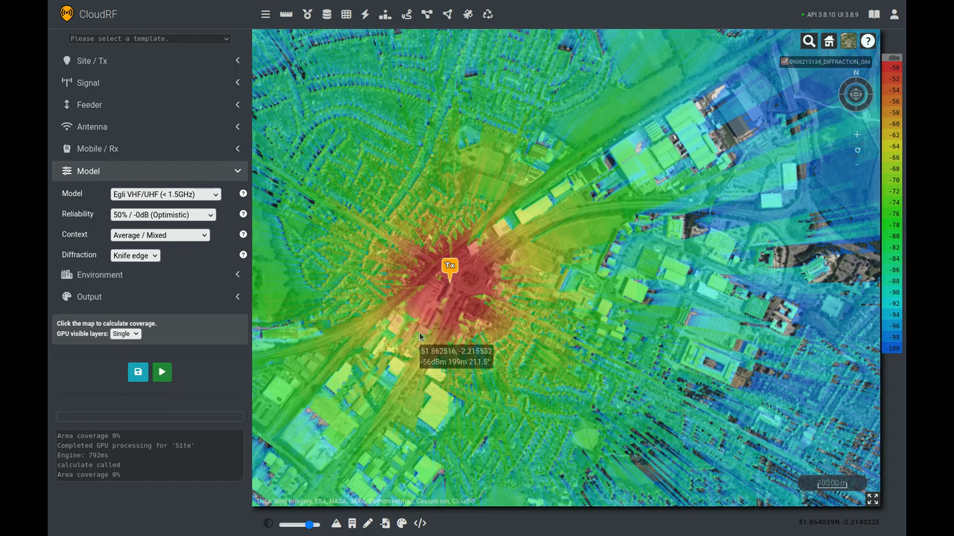
mouse_move(581, 259)
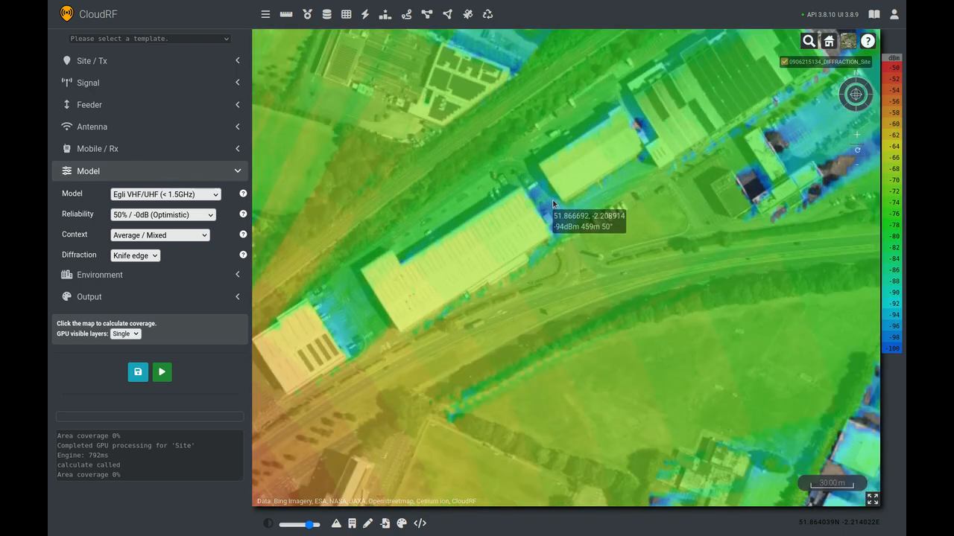
mouse_move(553, 212)
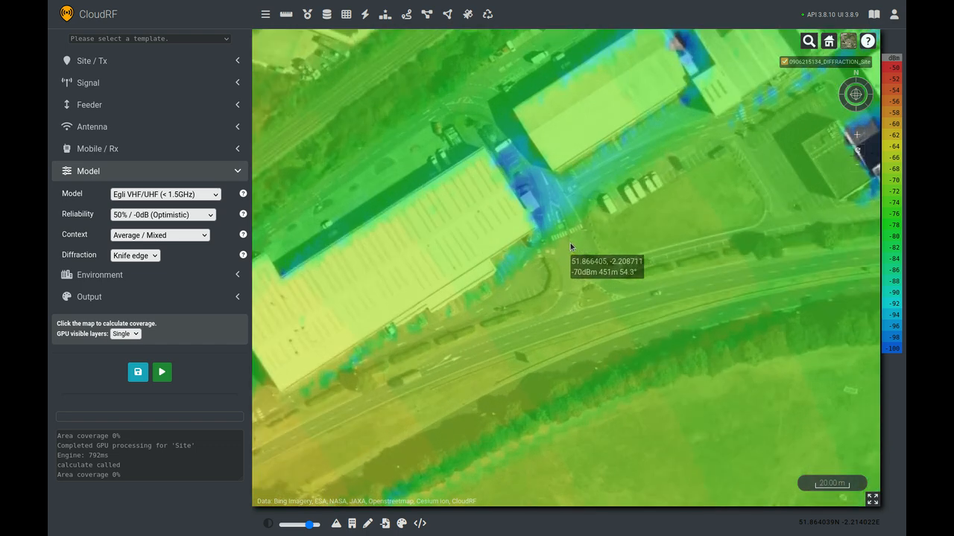
mouse_move(571, 263)
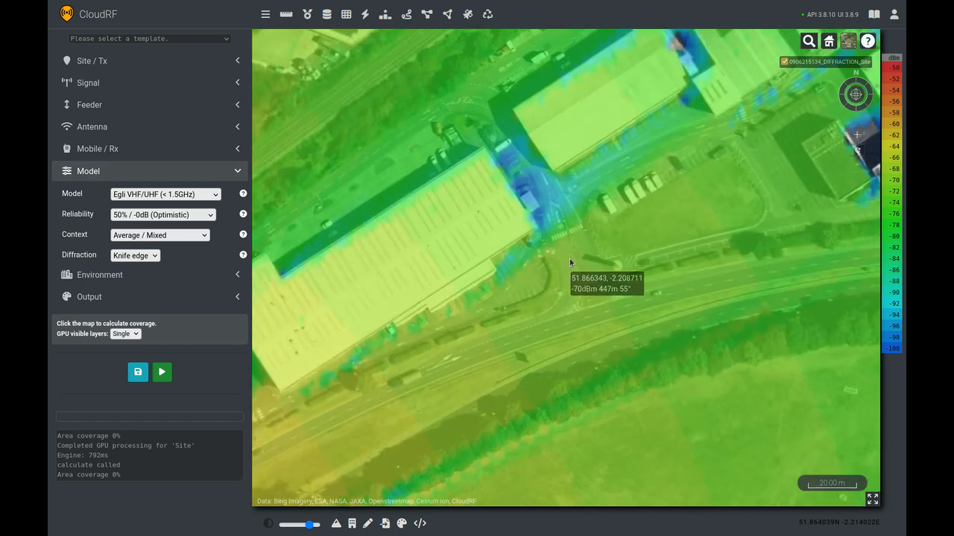
mouse_move(559, 240)
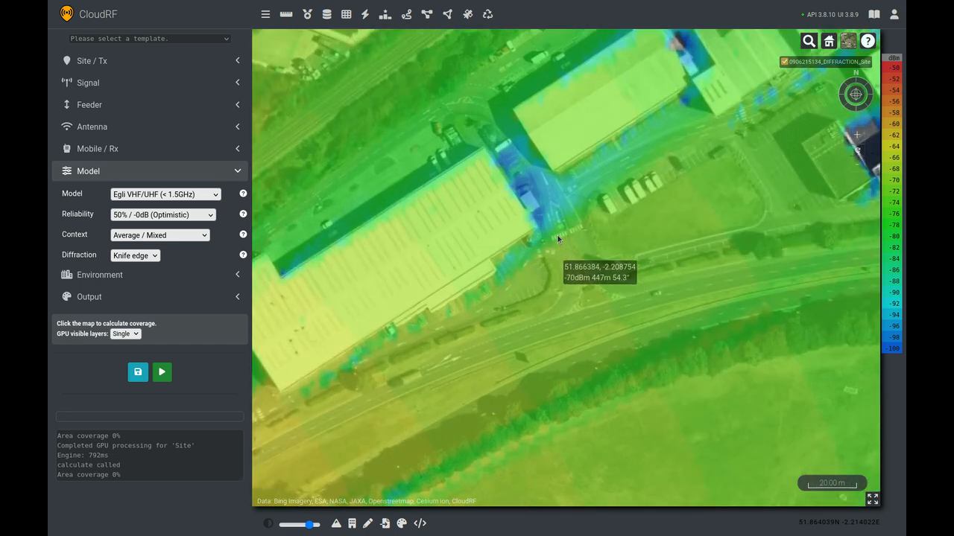
mouse_move(548, 218)
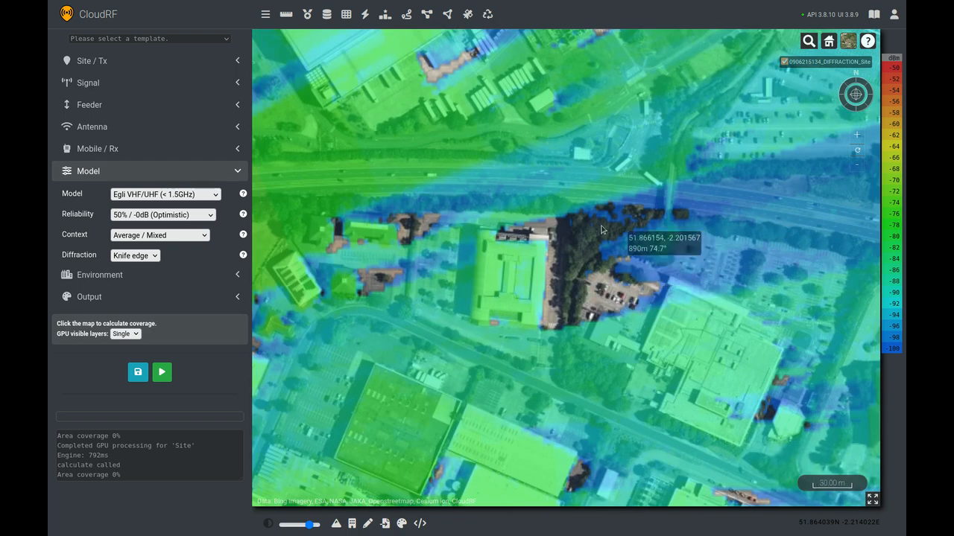
mouse_move(614, 240)
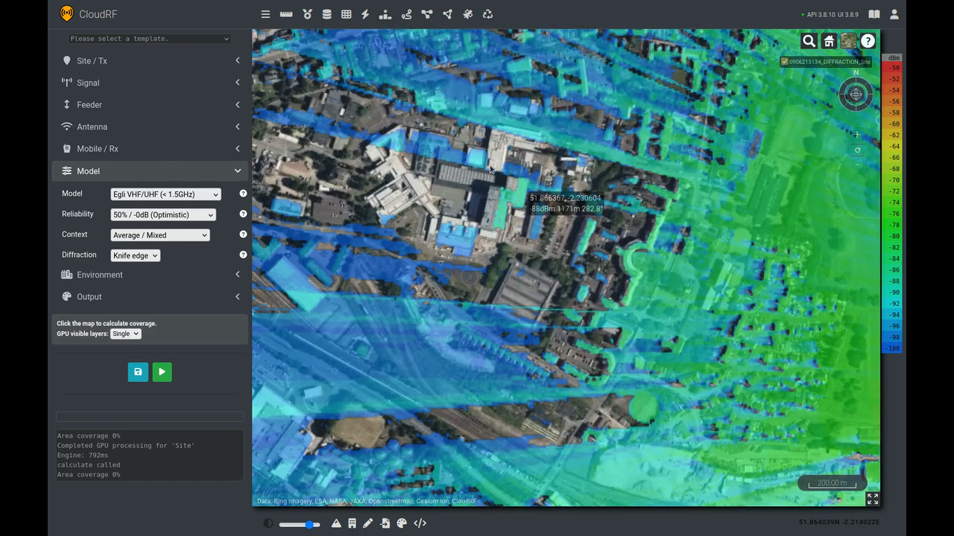
mouse_move(503, 207)
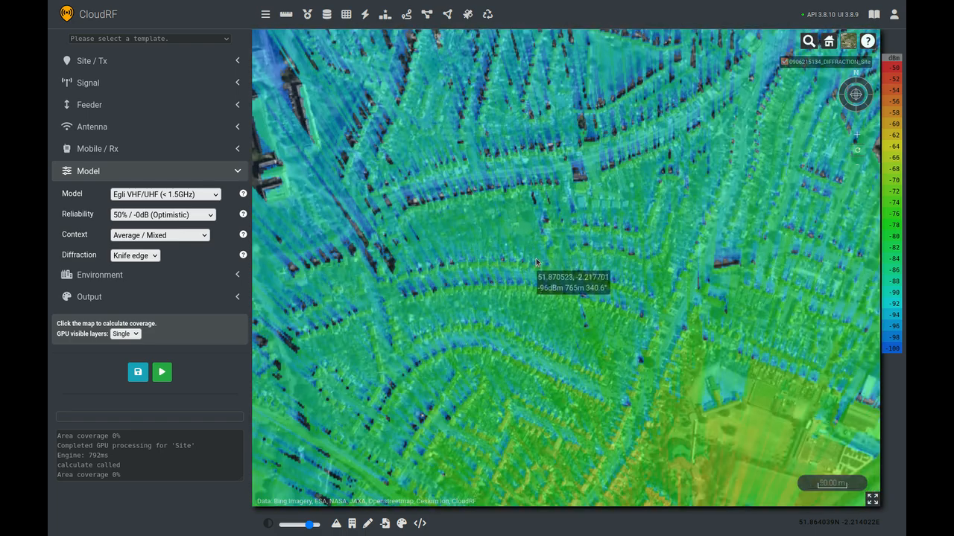
mouse_move(488, 272)
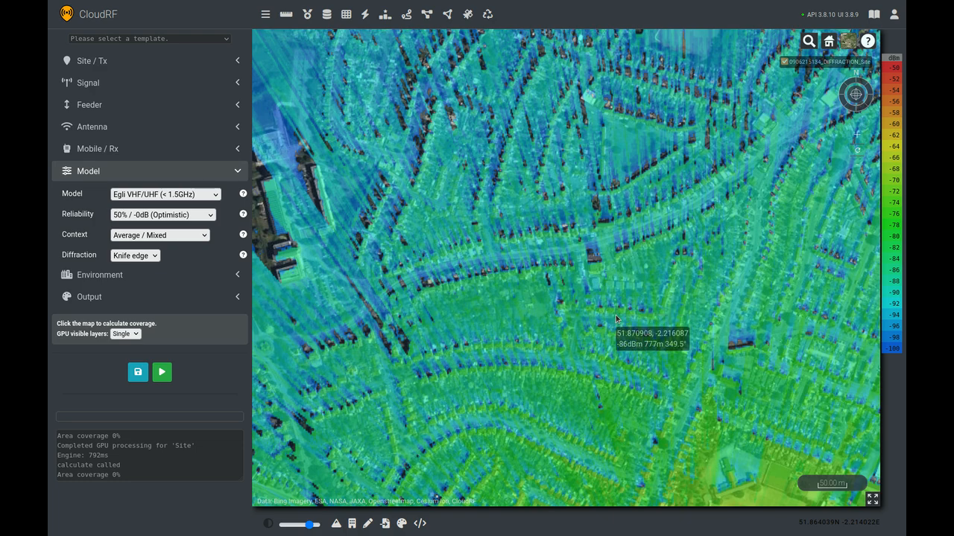
Pan the map back toward the transmitter marker
left_click_drag(615, 321, 730, 337)
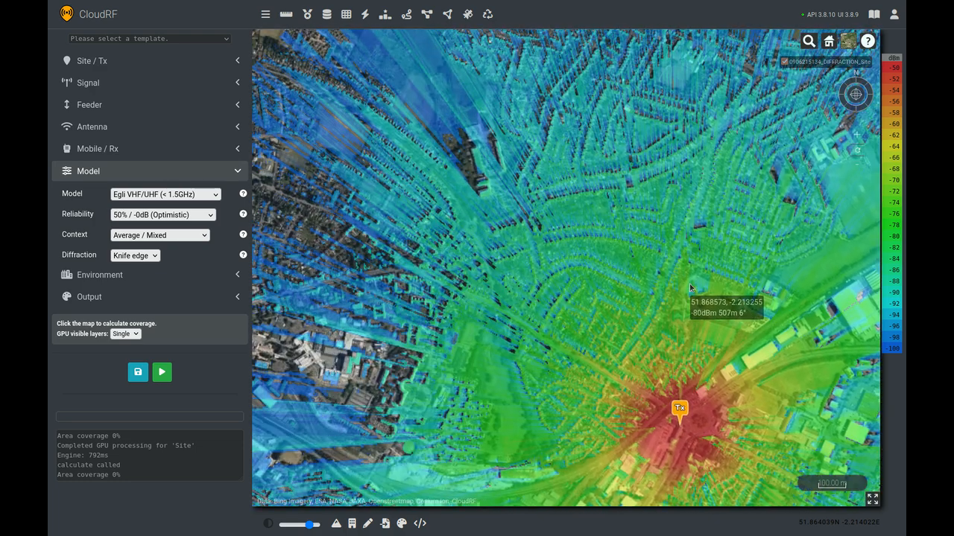
mouse_move(548, 264)
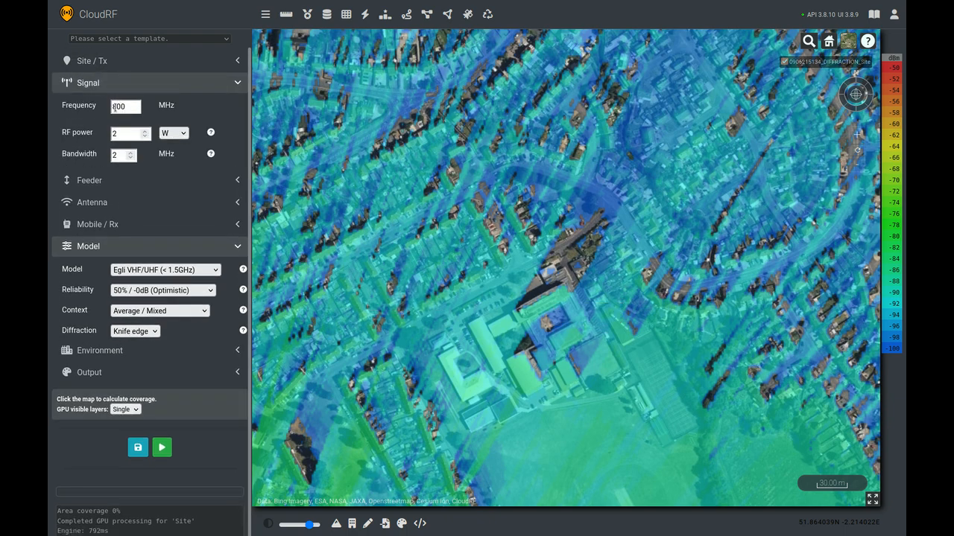
Set the frequency to 400 MHz and recalculate the coverage map
left_click(125, 105)
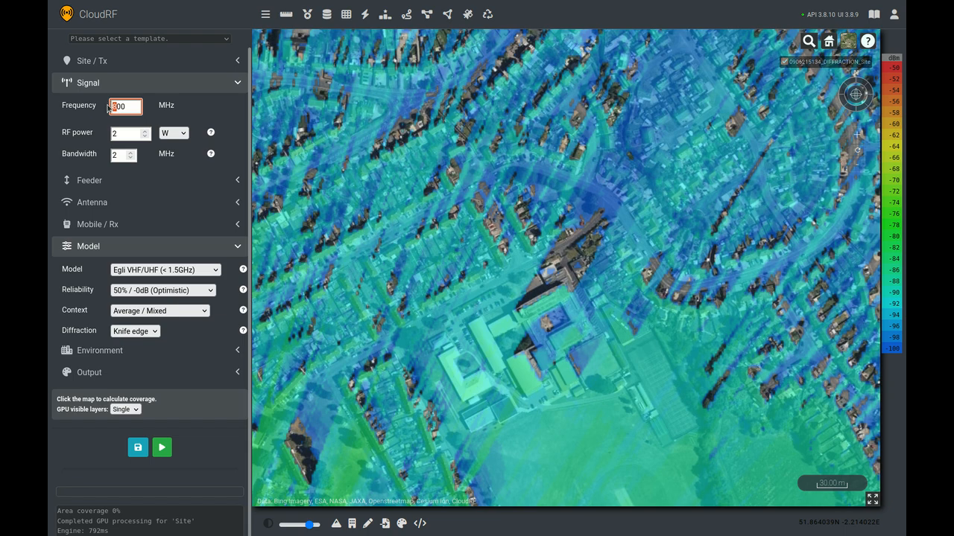
type("400")
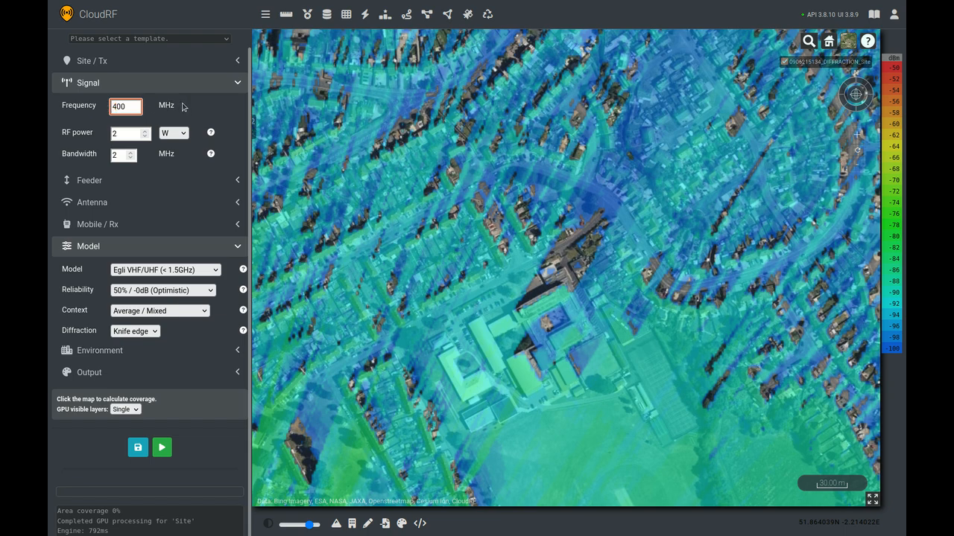
mouse_move(210, 113)
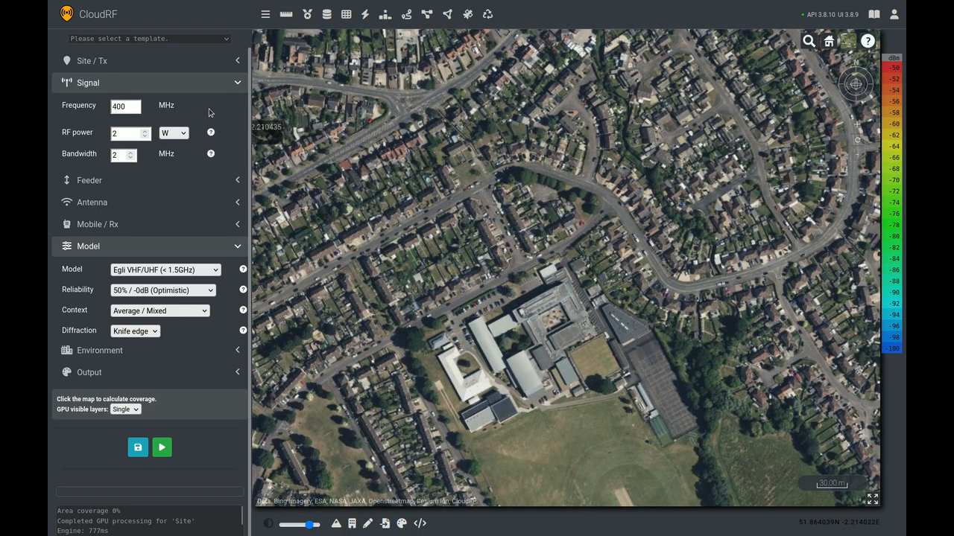
left_click(604, 234)
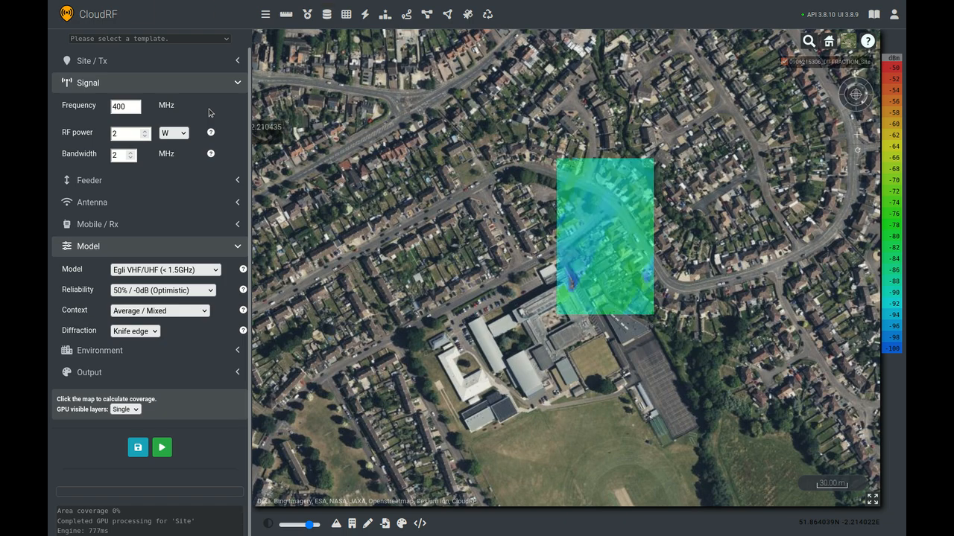
left_click(161, 447)
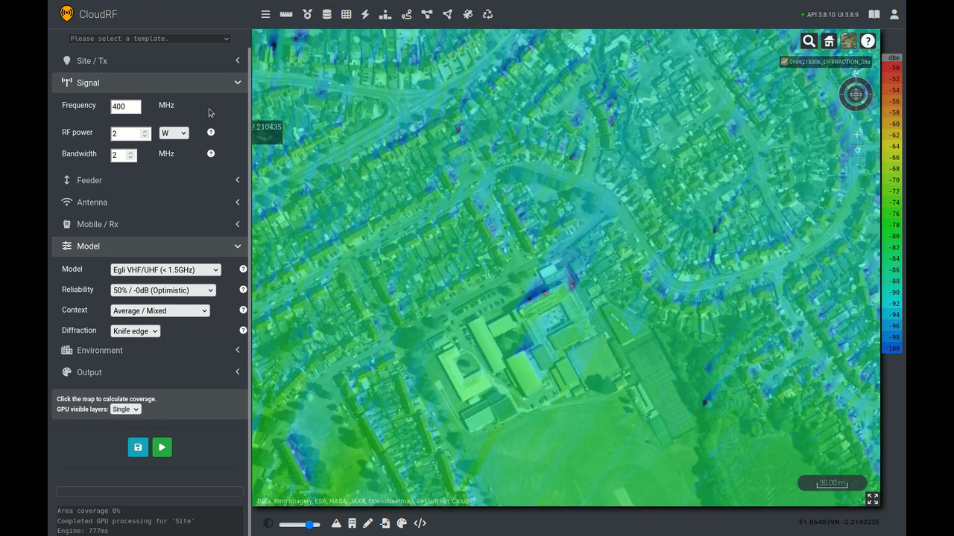
mouse_move(492, 304)
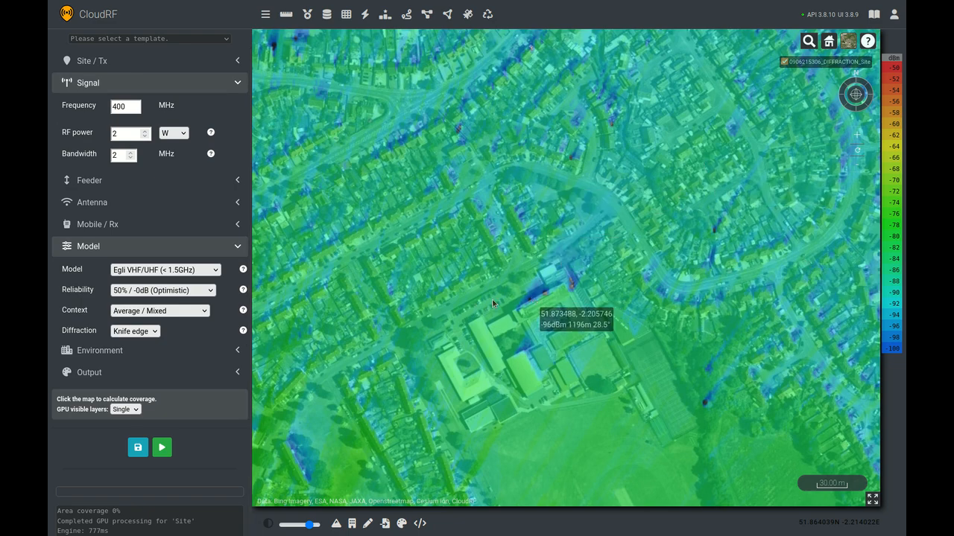
mouse_move(607, 323)
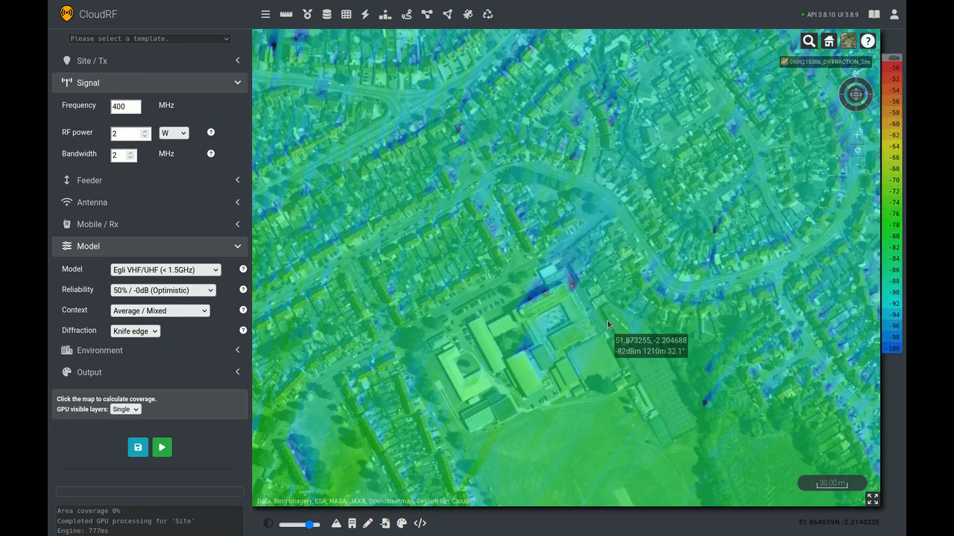
mouse_move(570, 287)
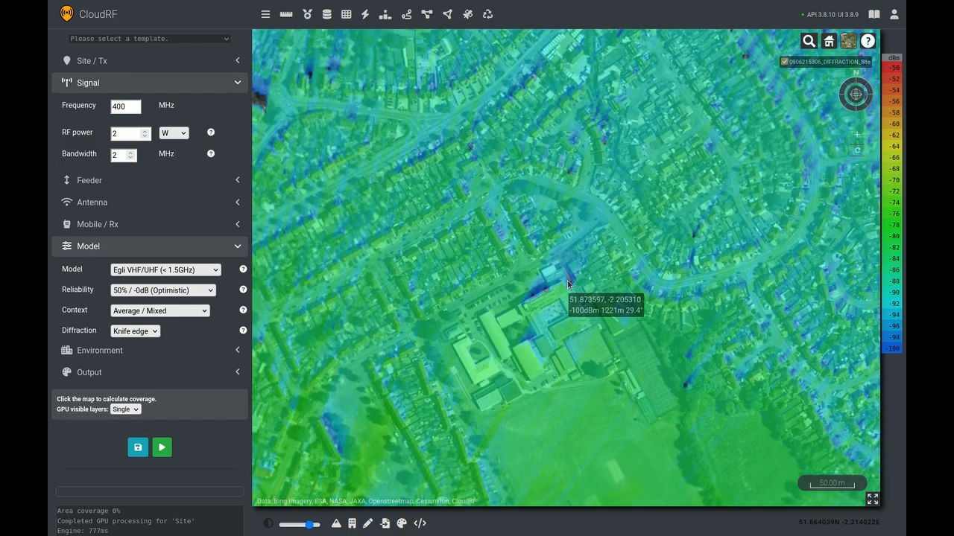
Set the frequency to 1200 MHz and zoom in on the industrial buildings
left_click(125, 105)
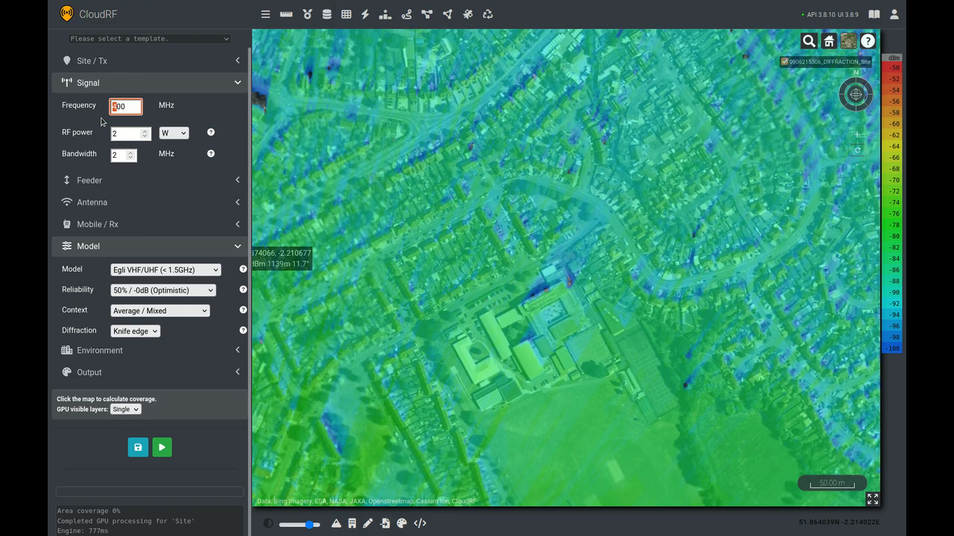
type("1200")
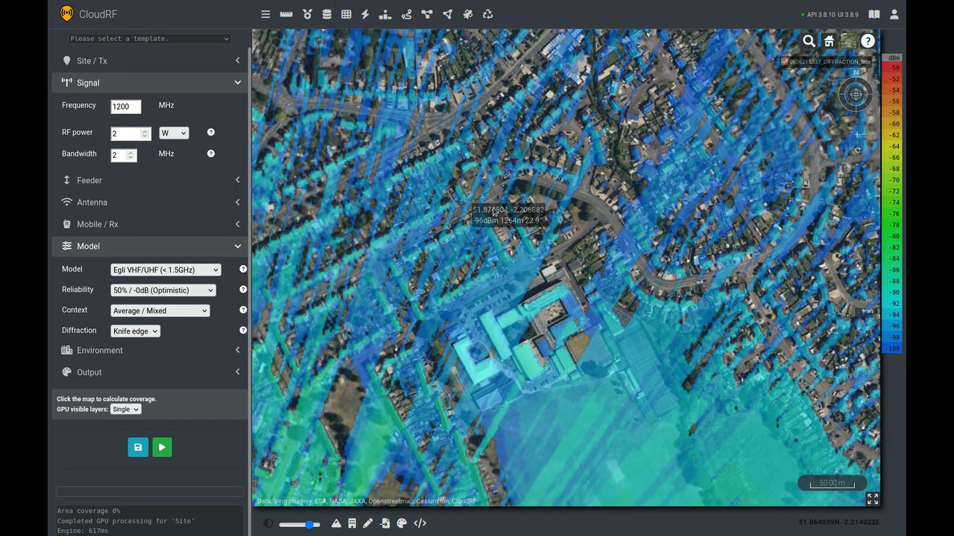
mouse_move(610, 233)
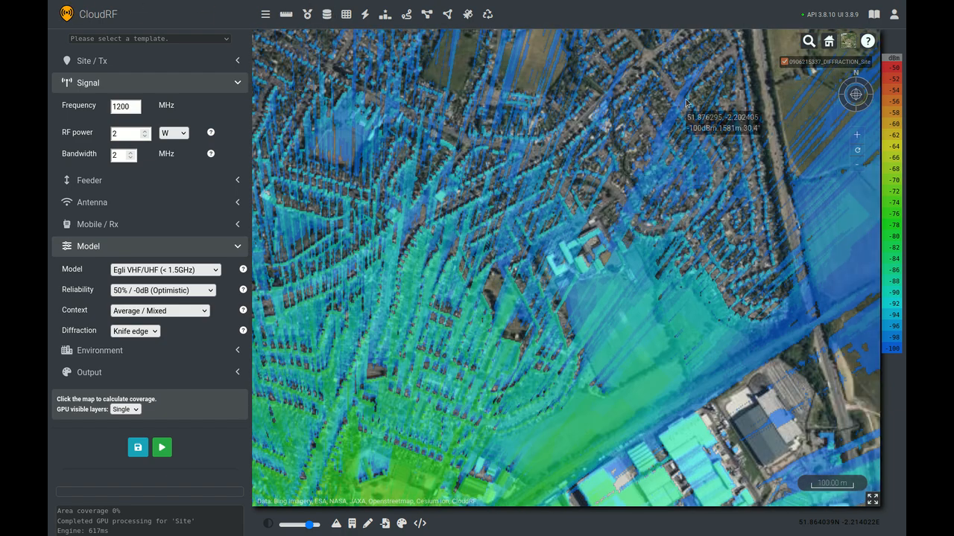
mouse_move(548, 344)
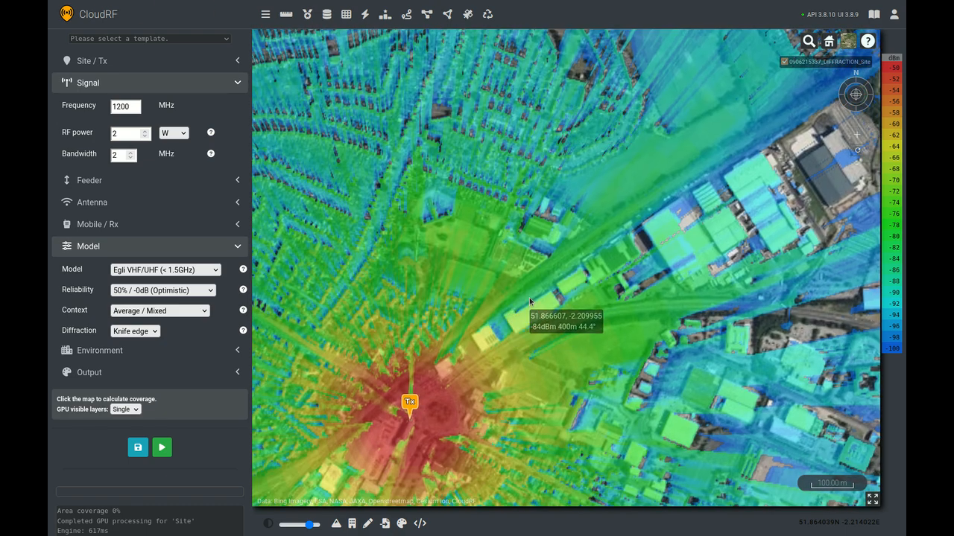
mouse_move(566, 309)
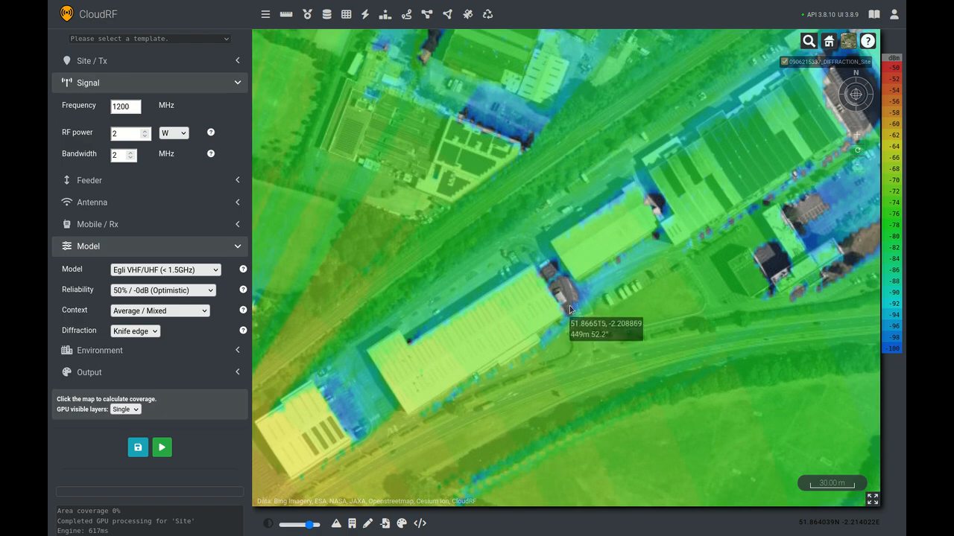
scroll("up", 3)
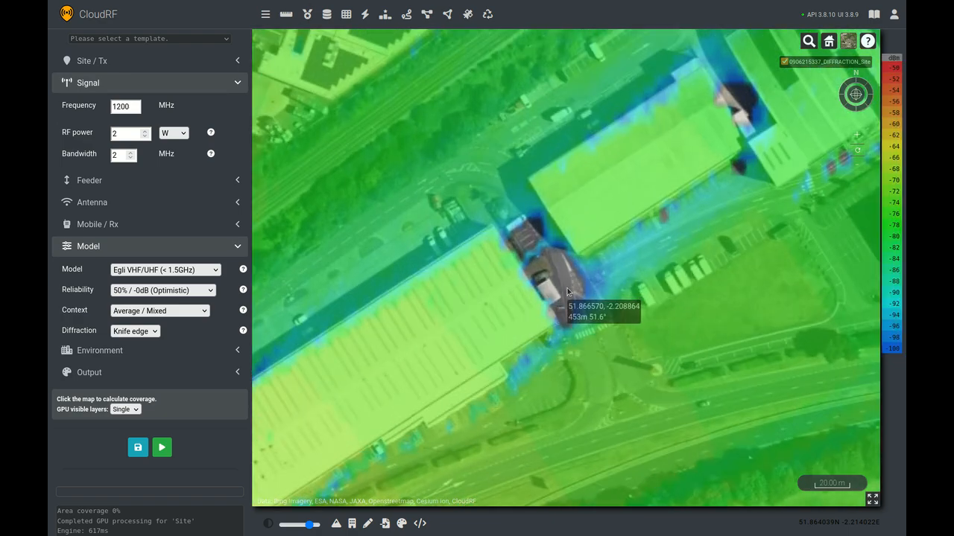
mouse_move(566, 299)
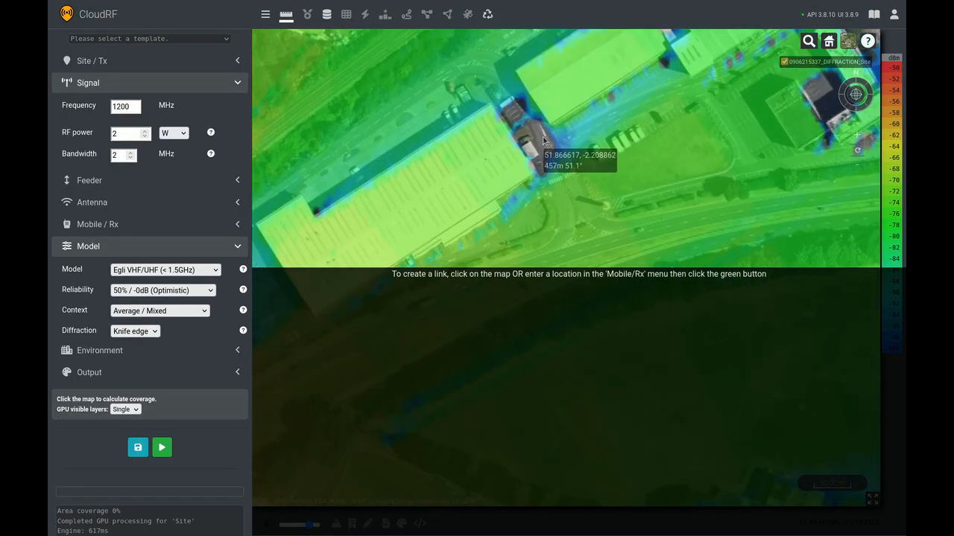
Place a receiver beside the warehouse to create a path profile link
left_click(542, 134)
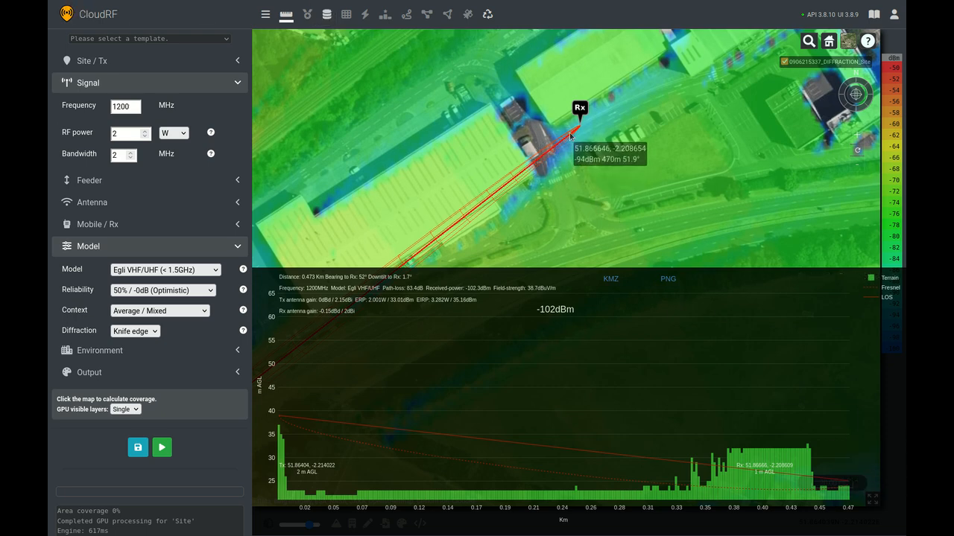
mouse_move(560, 145)
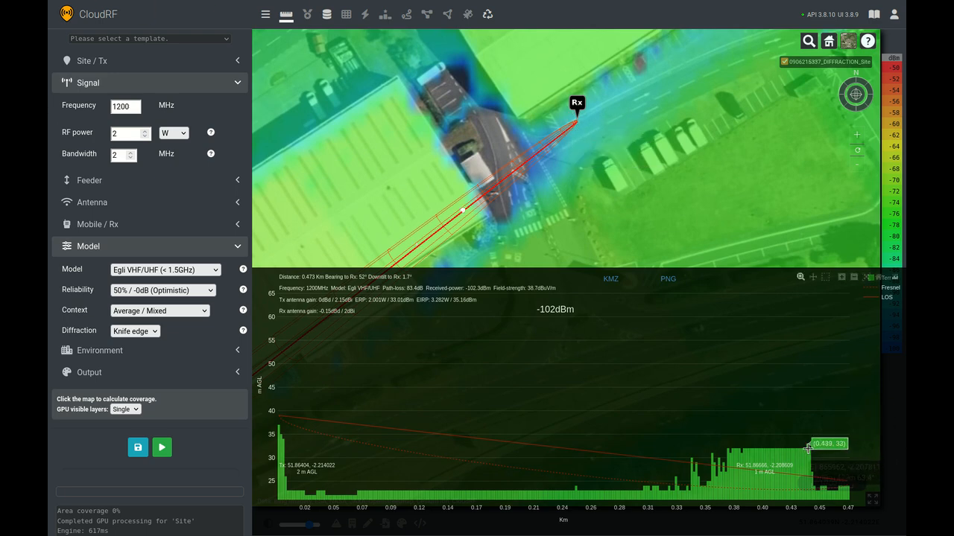
mouse_move(764, 376)
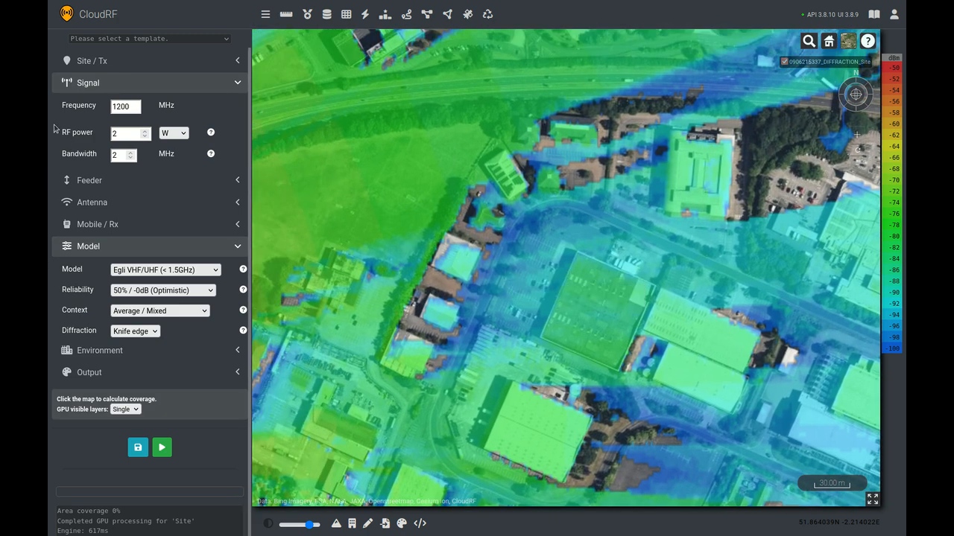
Lower the transmitter's Height AGL from 6 m to 2 m in Site/Tx
left_click(91, 60)
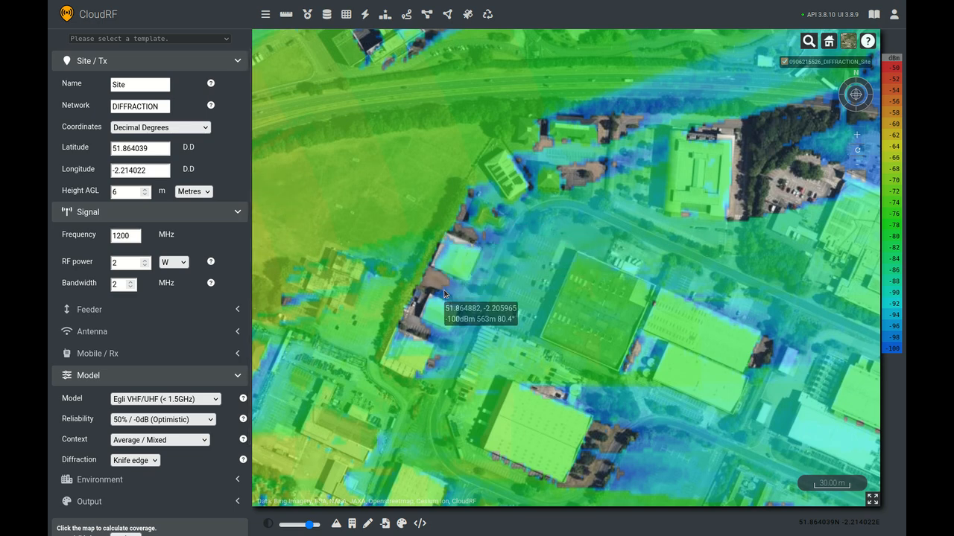
mouse_move(436, 258)
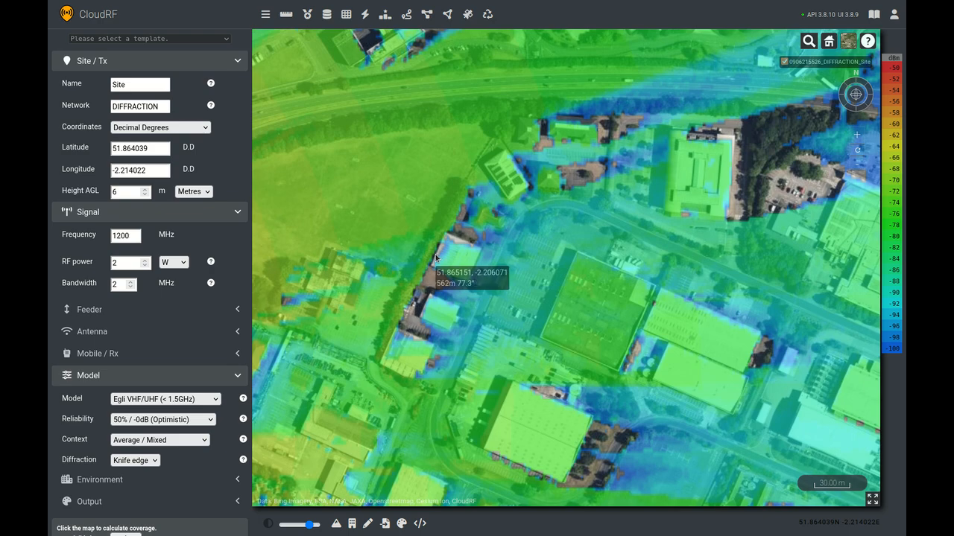
left_click(127, 192)
type("2")
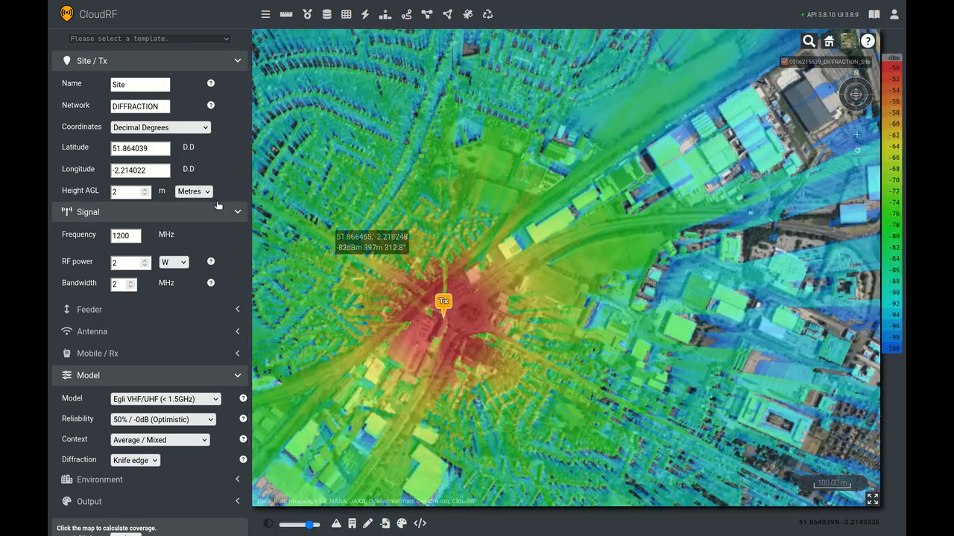
Recalculate coverage at 2200 MHz, then change the frequency to 5200 MHz
left_click(125, 236)
type("2200")
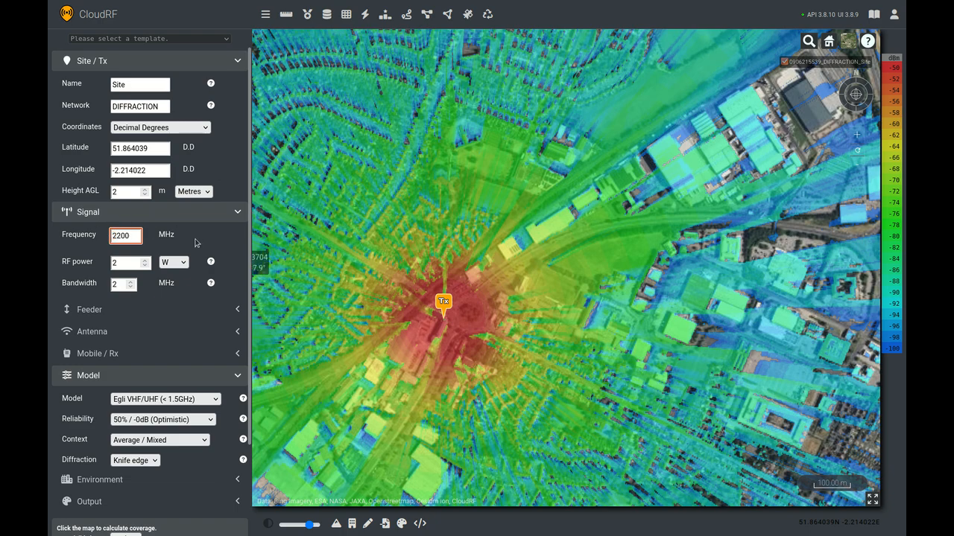
left_click(125, 235)
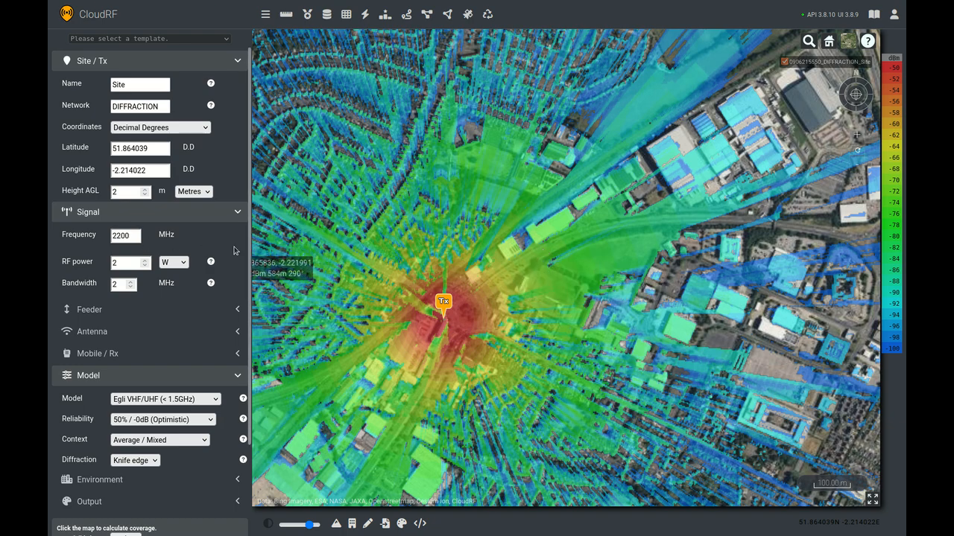
mouse_move(592, 298)
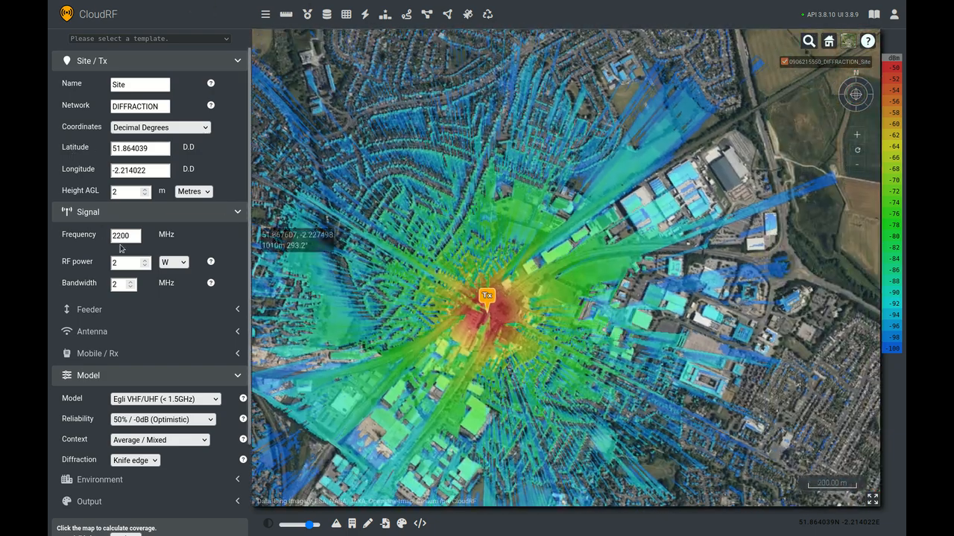
type("5200")
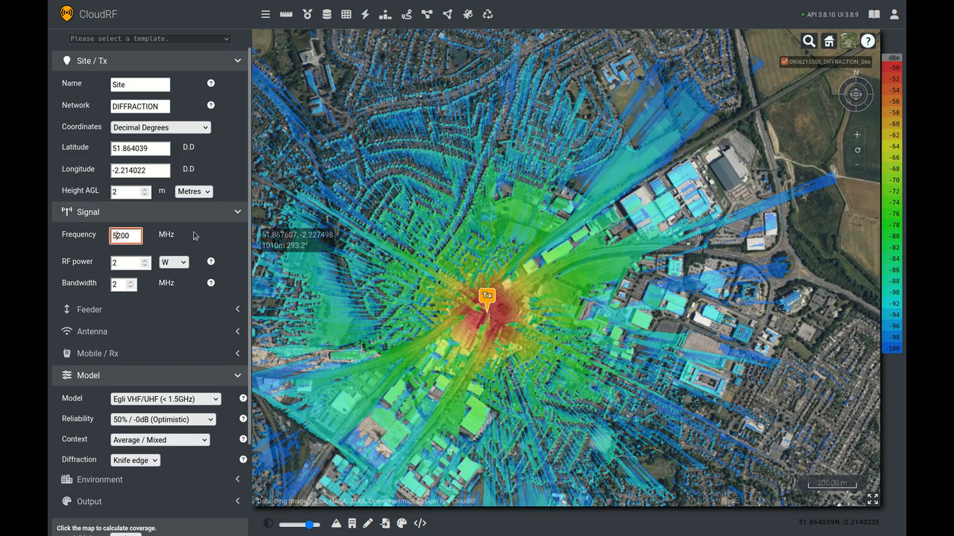